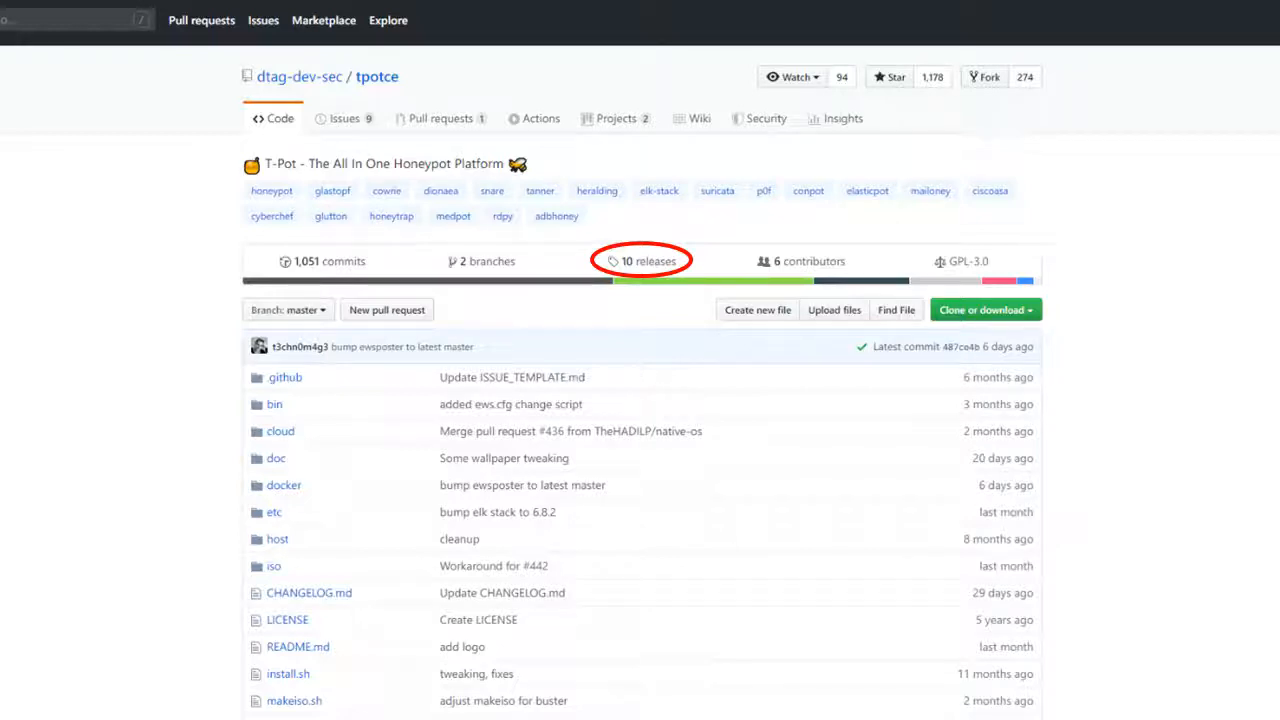
# - View the tpotce repository's releases list on GitHub
pyautogui.click(648, 260)
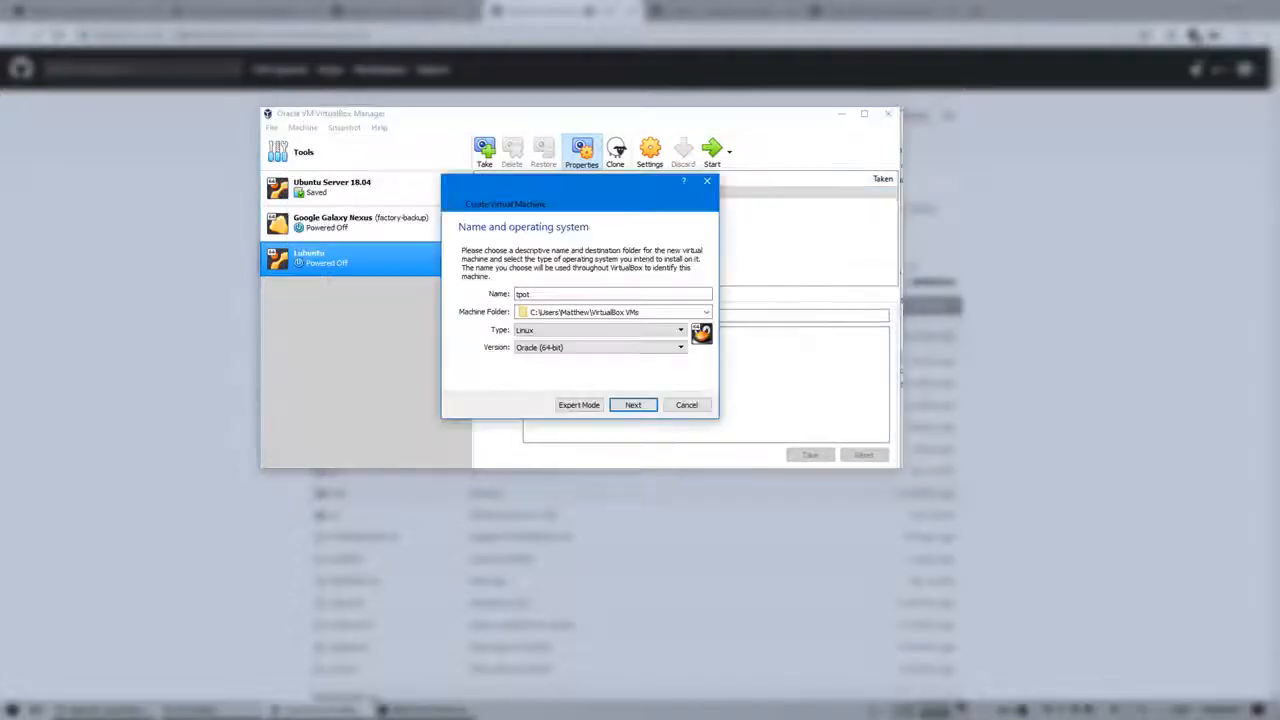
# - Create the tpot Linux machine with 4096 MB memory and a new virtual hard disk
pyautogui.click(632, 404)
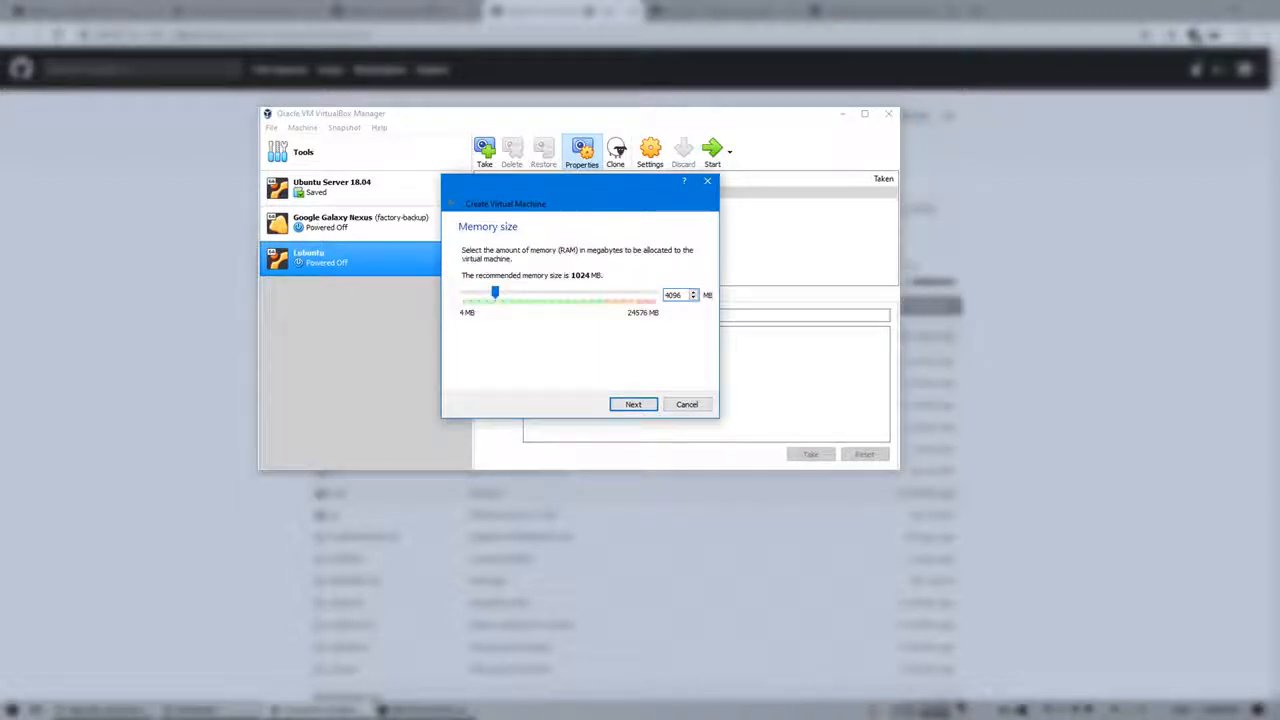
pyautogui.click(632, 404)
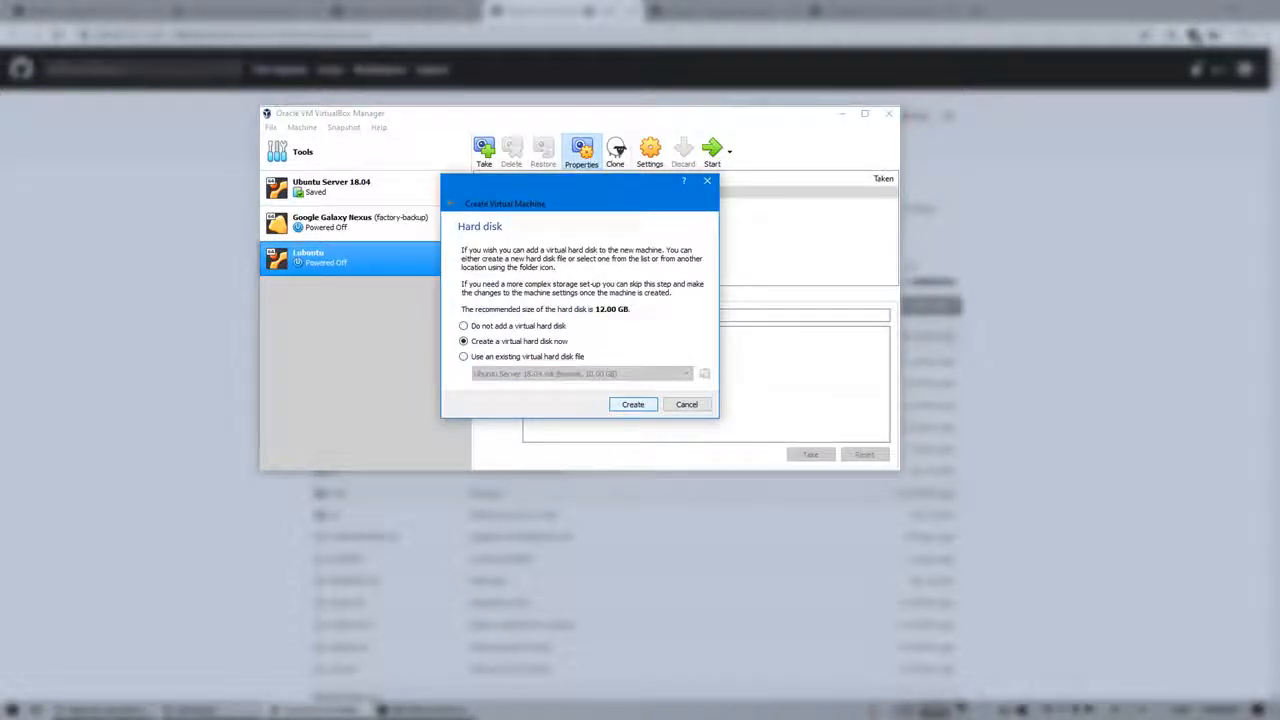
pyautogui.click(632, 404)
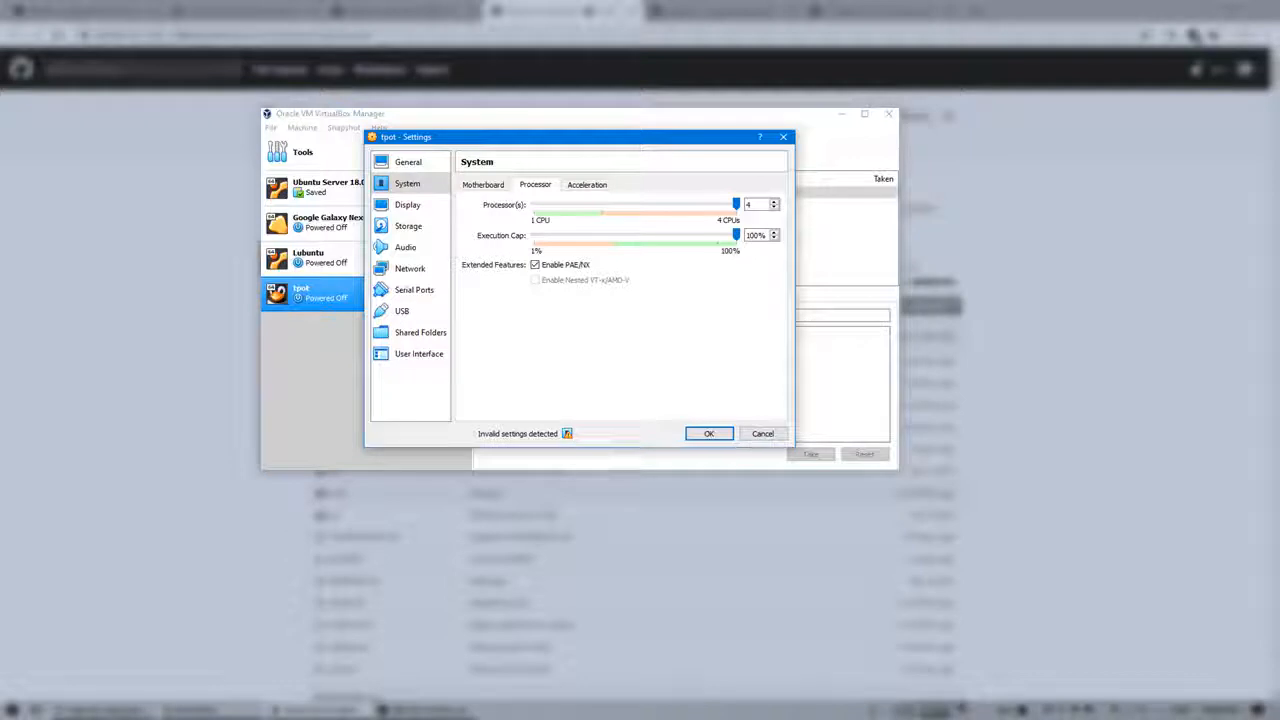
# - Save the tpot machine's processor settings with 4 processors
pyautogui.click(410, 268)
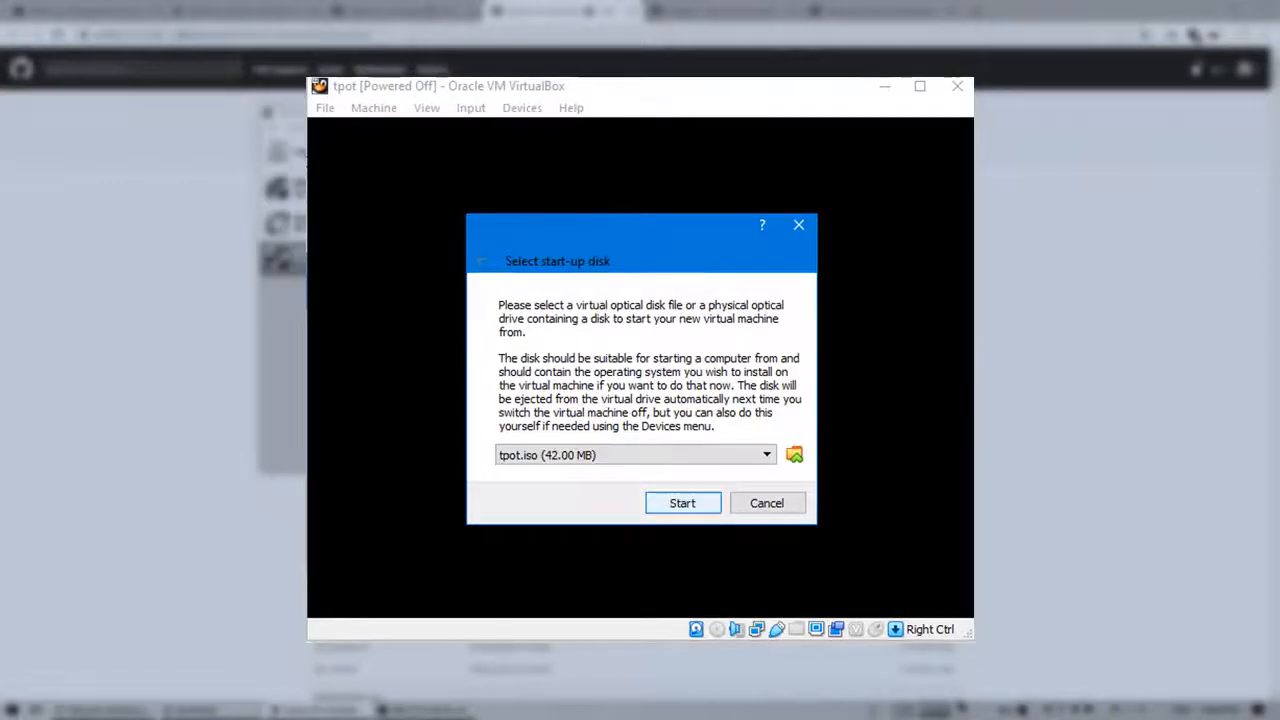
# - Boot tpot from tpot.iso and continue the Debian installer with no HTTP proxy
pyautogui.click(682, 504)
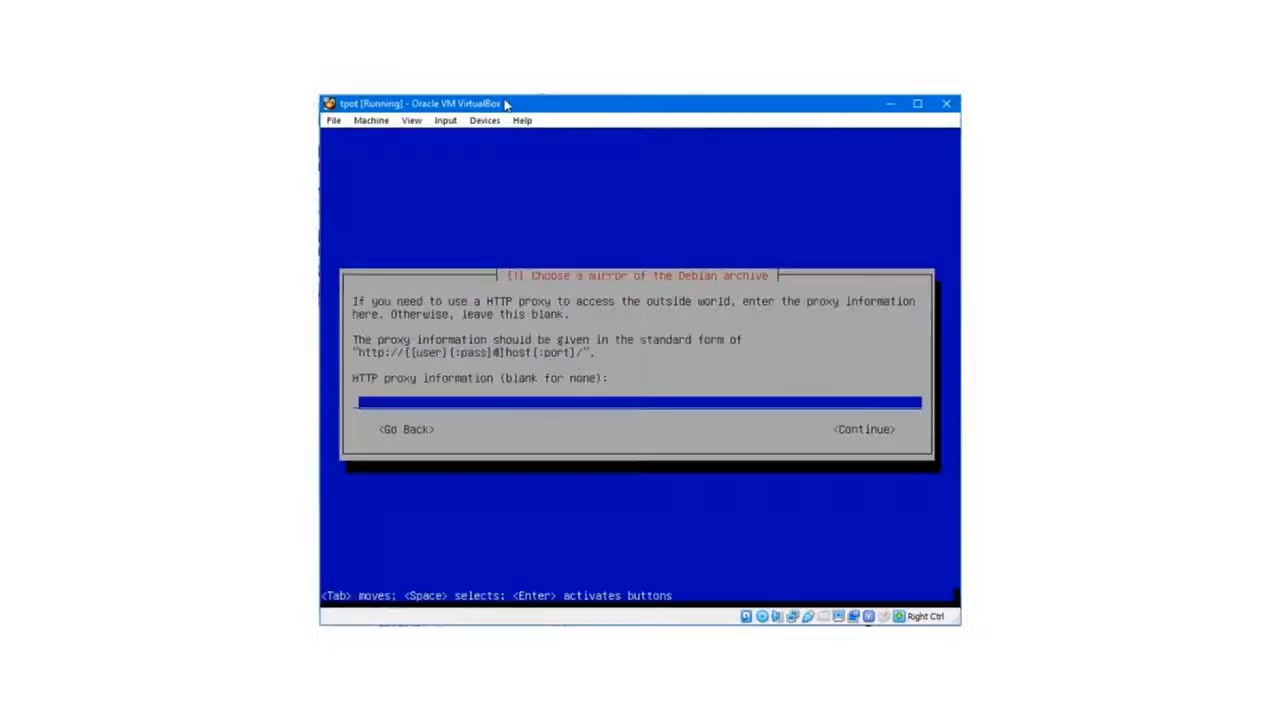
pyautogui.click(862, 428)
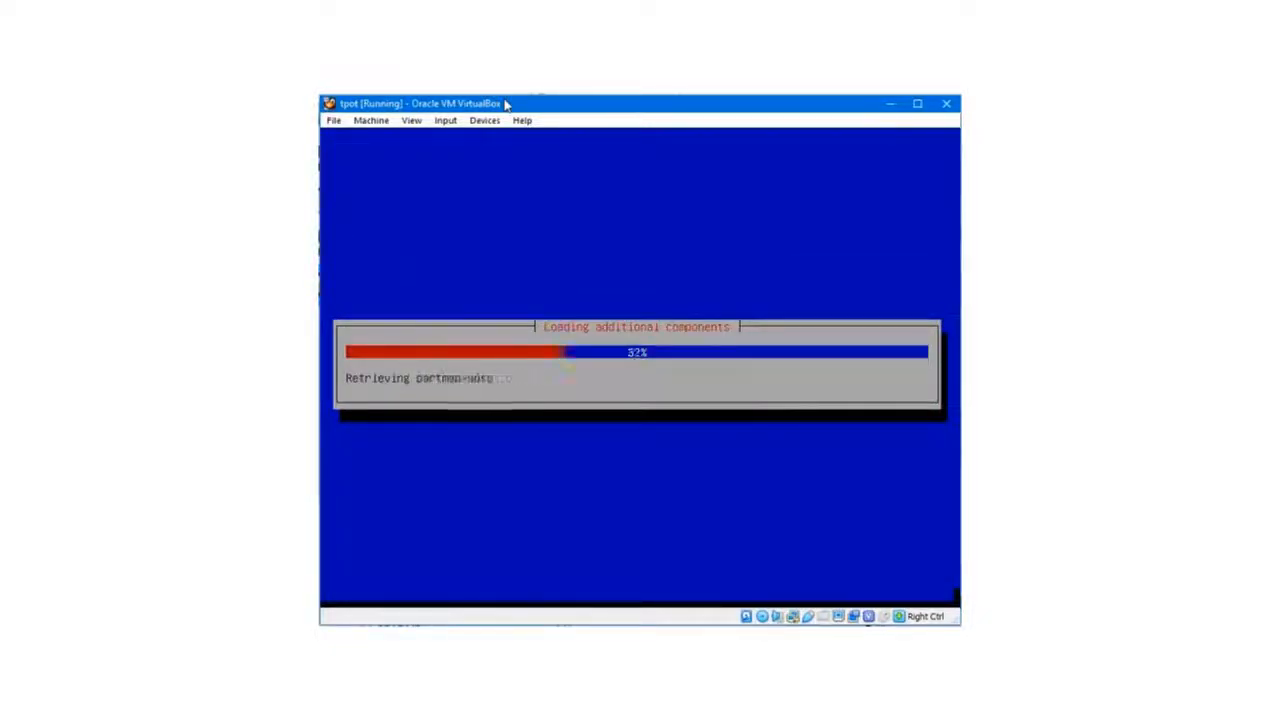